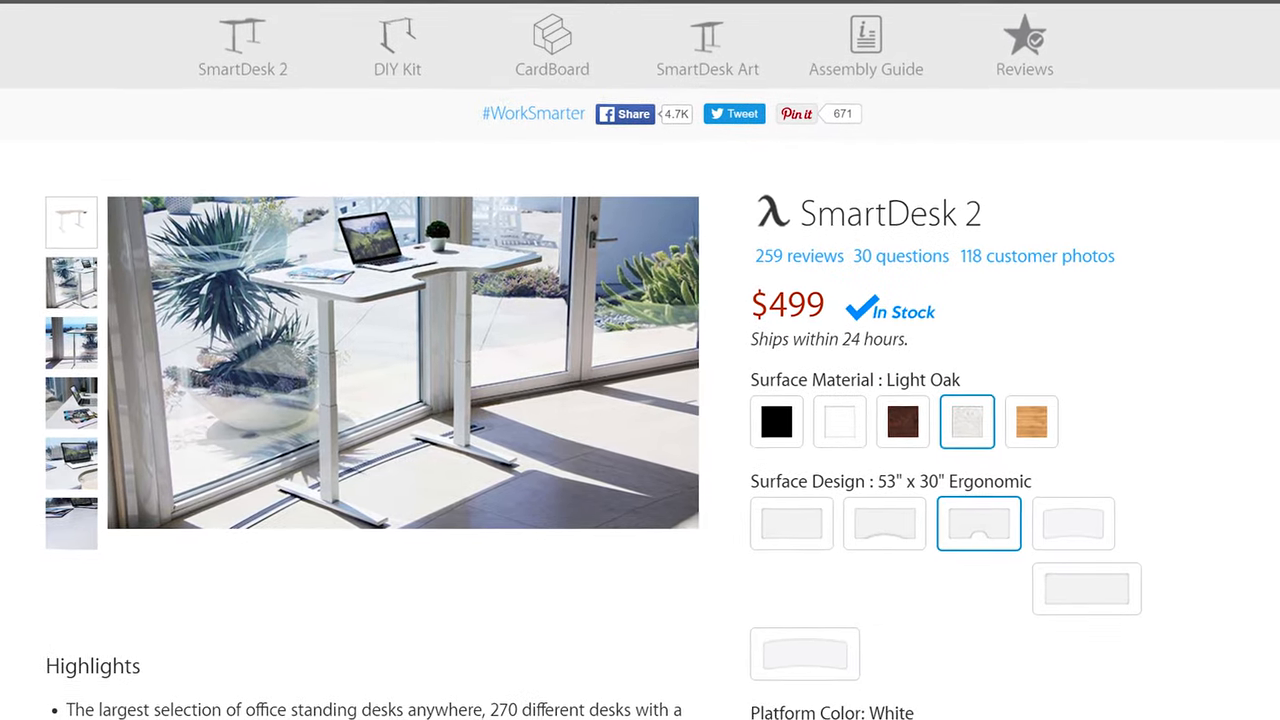
pyautogui.scroll(-3)
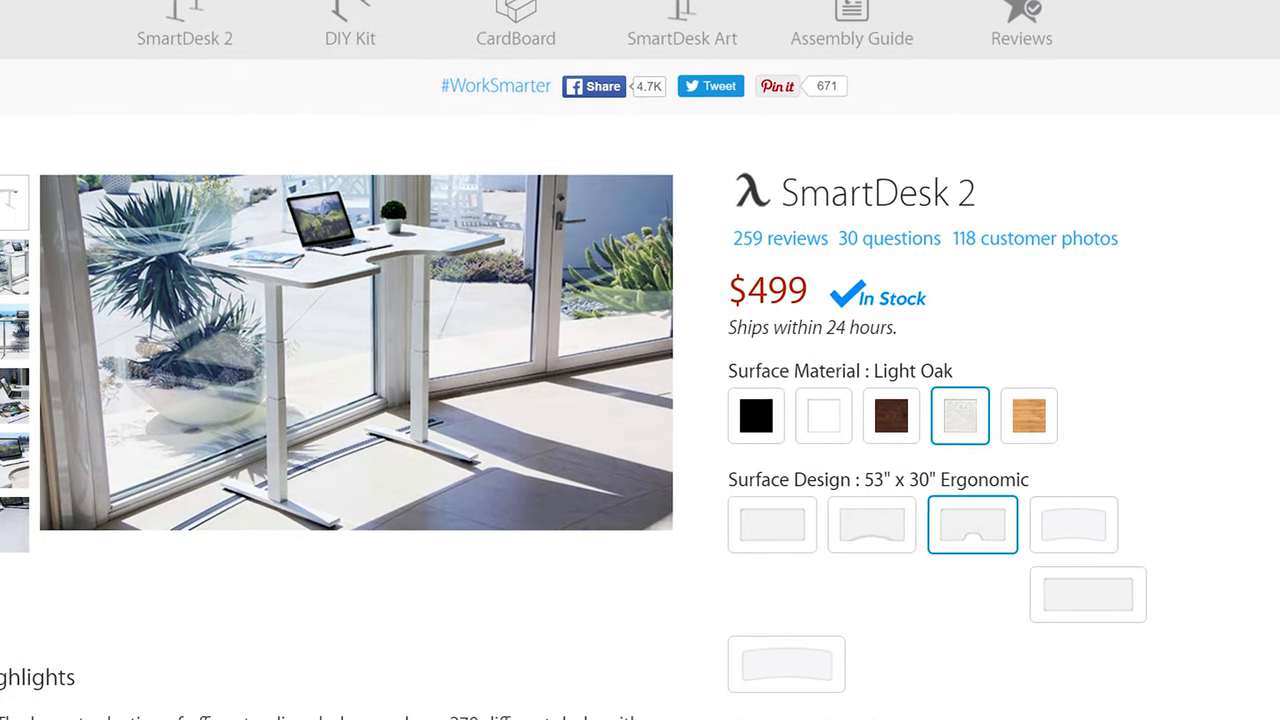